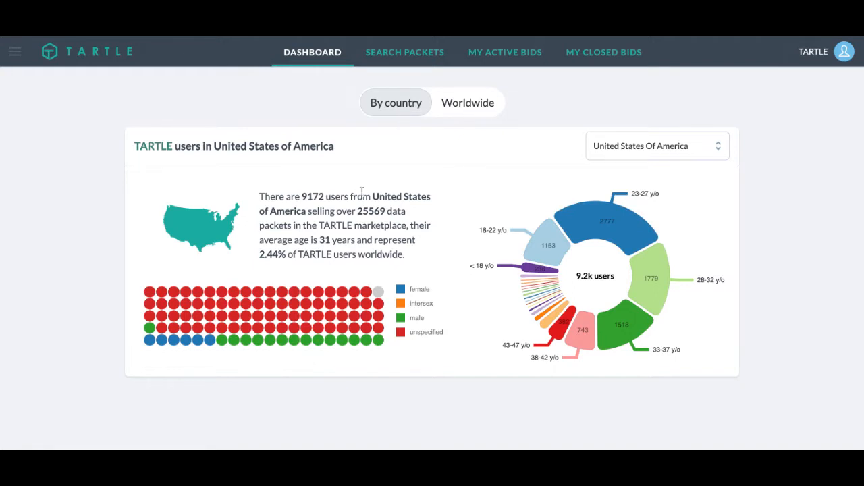
mouse_move(472, 212)
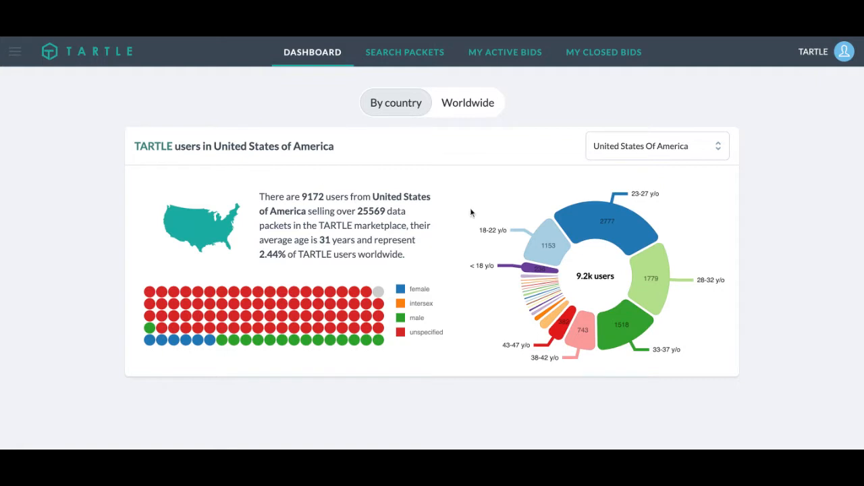
mouse_move(447, 322)
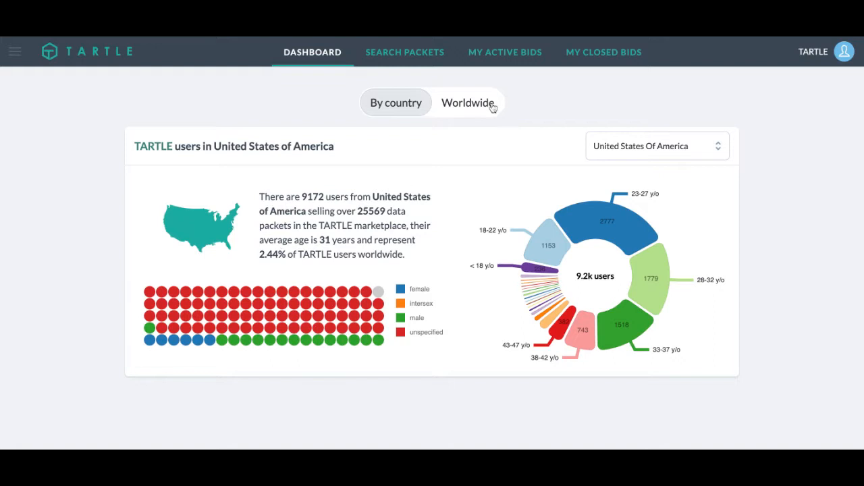
mouse_move(446, 197)
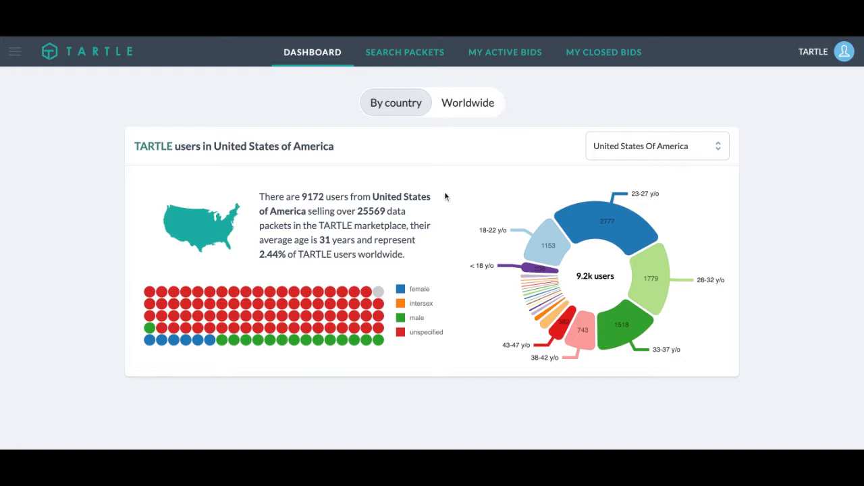
mouse_move(418, 63)
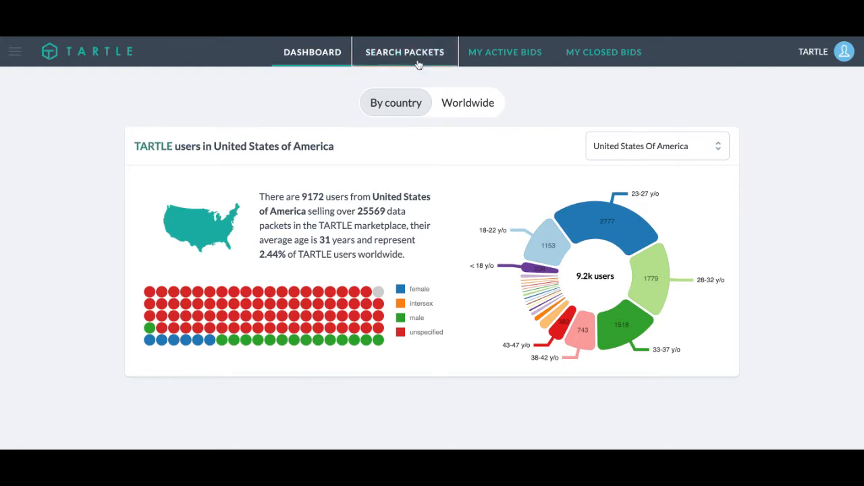
Step: Open the data packet catalogue and expand the Creative category to list its packets
click(404, 52)
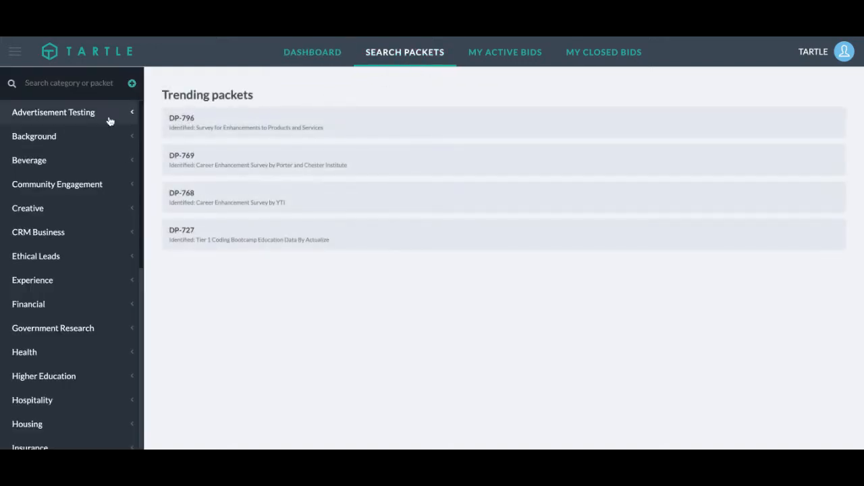
mouse_move(125, 211)
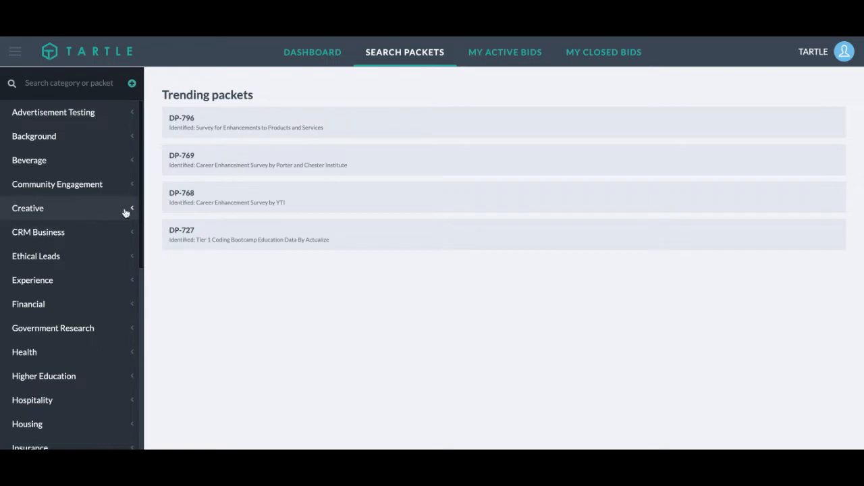
click(28, 208)
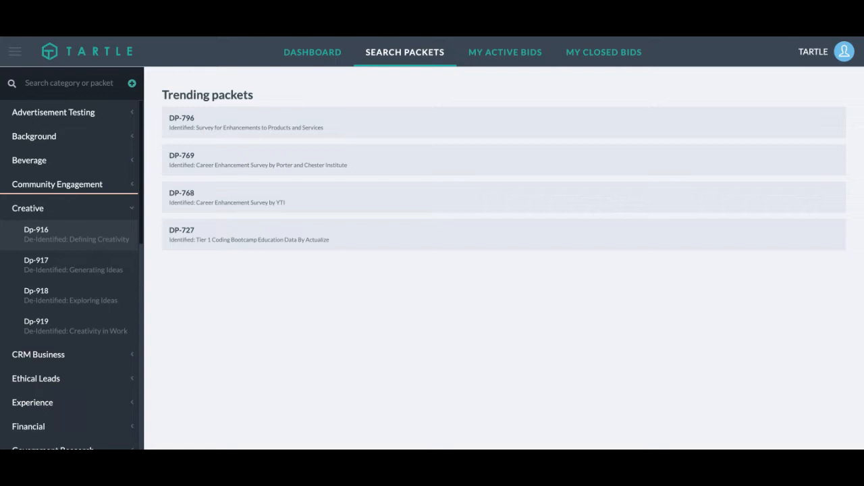
mouse_move(138, 86)
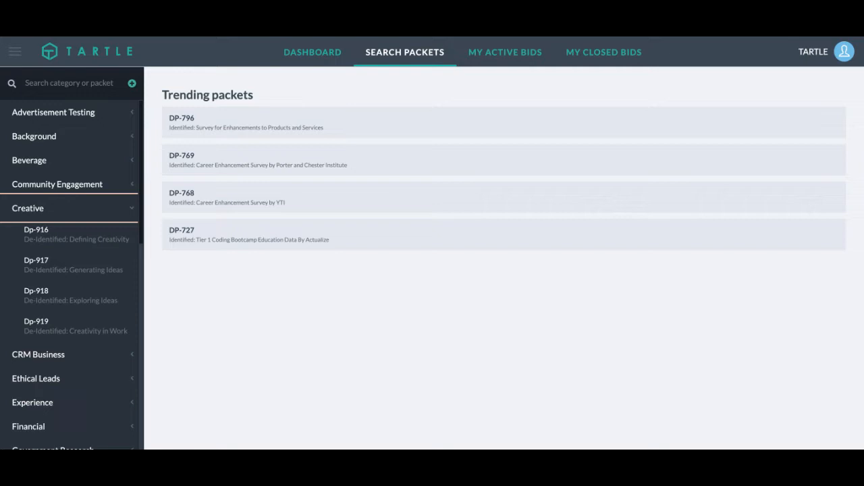
mouse_move(110, 105)
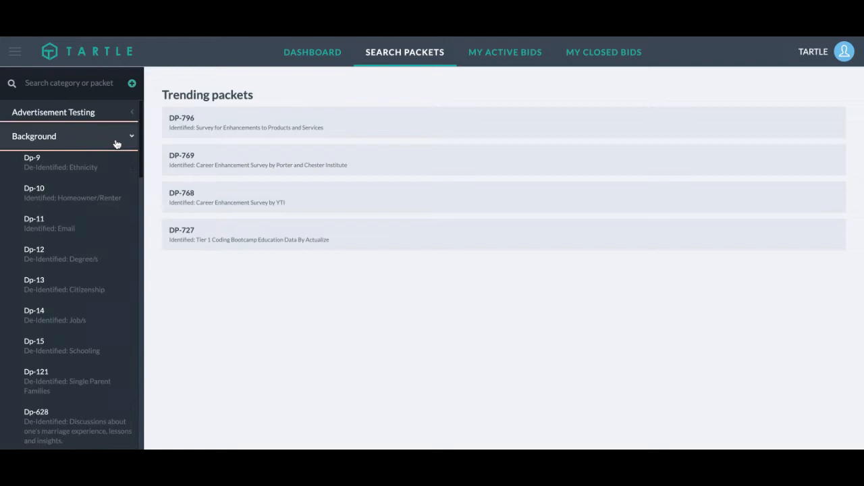
Step: Open the DP-9 De-Identified Ethnicity packet from the Background category
click(31, 162)
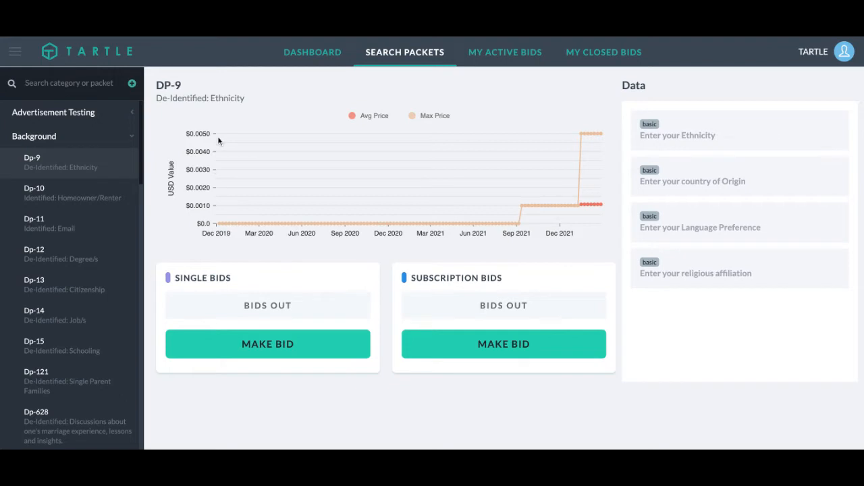
mouse_move(359, 226)
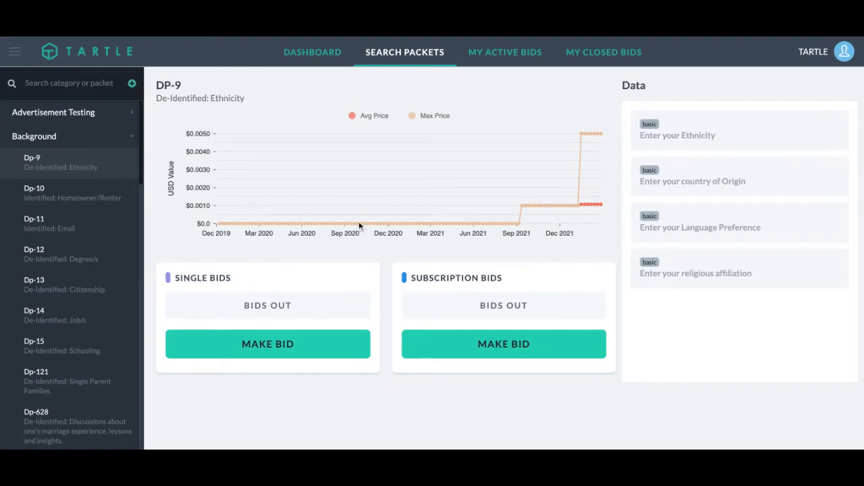
mouse_move(431, 118)
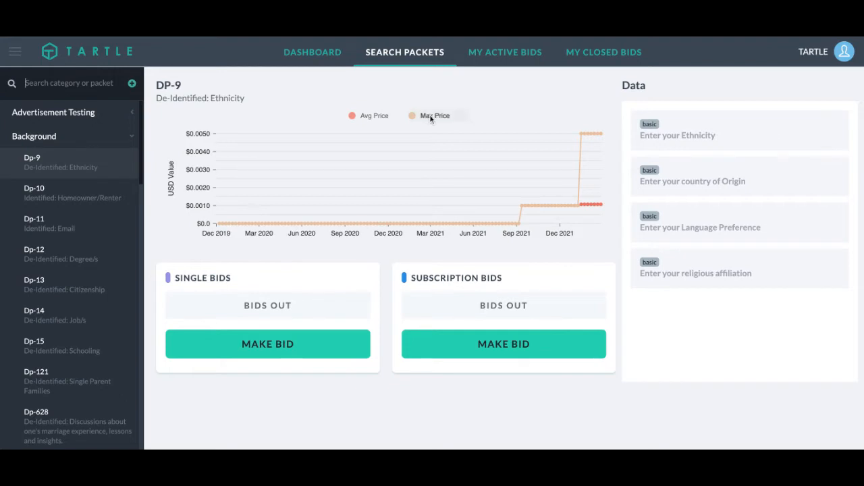
mouse_move(652, 104)
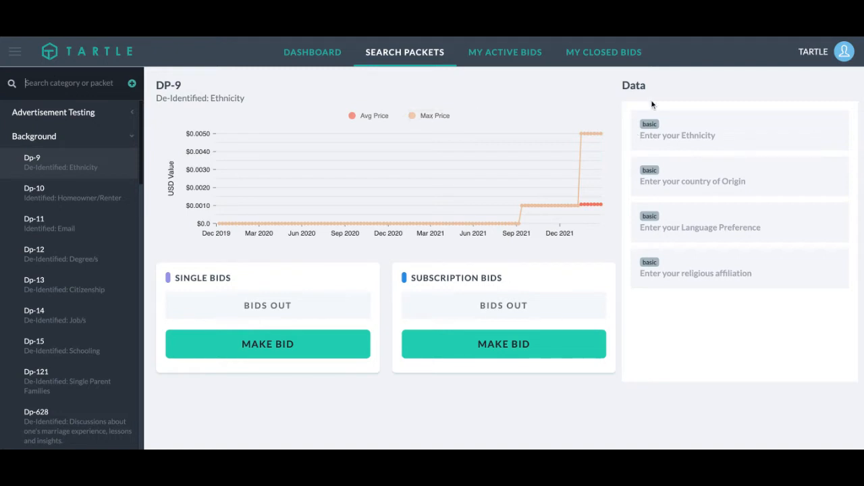
mouse_move(697, 137)
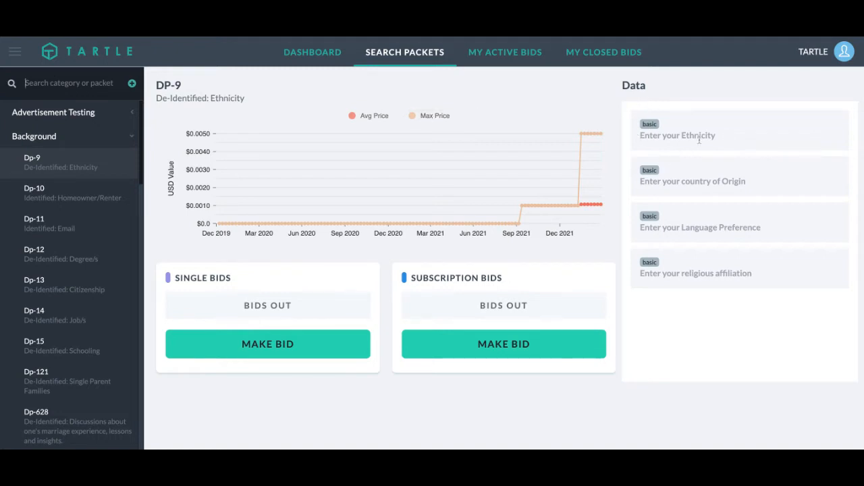
mouse_move(621, 271)
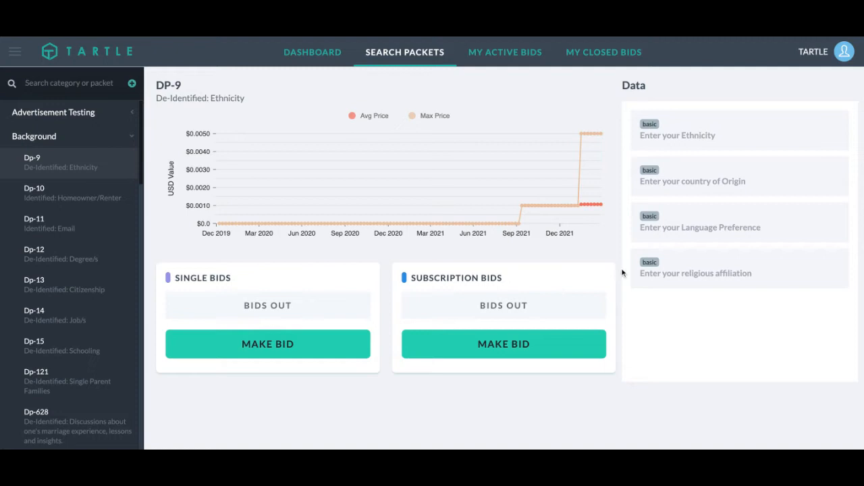
mouse_move(492, 254)
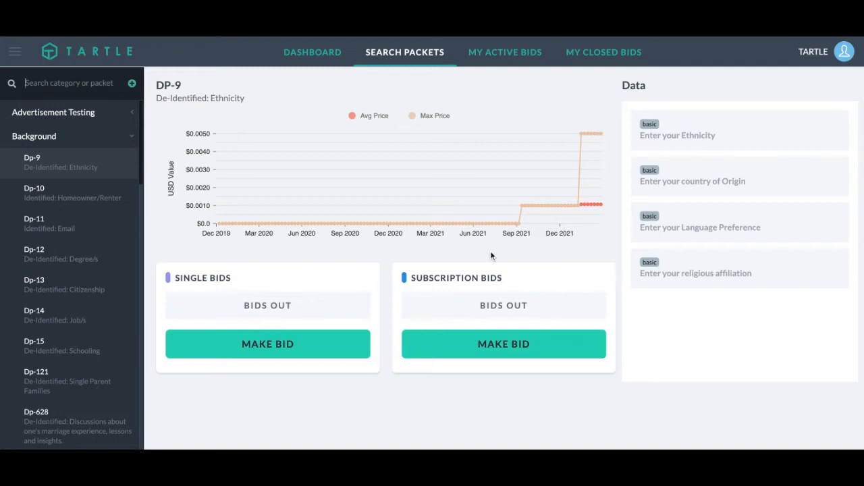
mouse_move(358, 286)
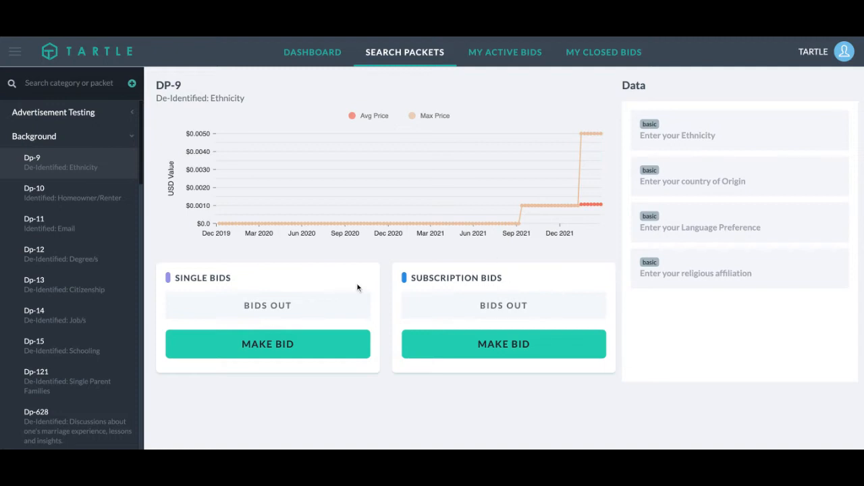
mouse_move(378, 273)
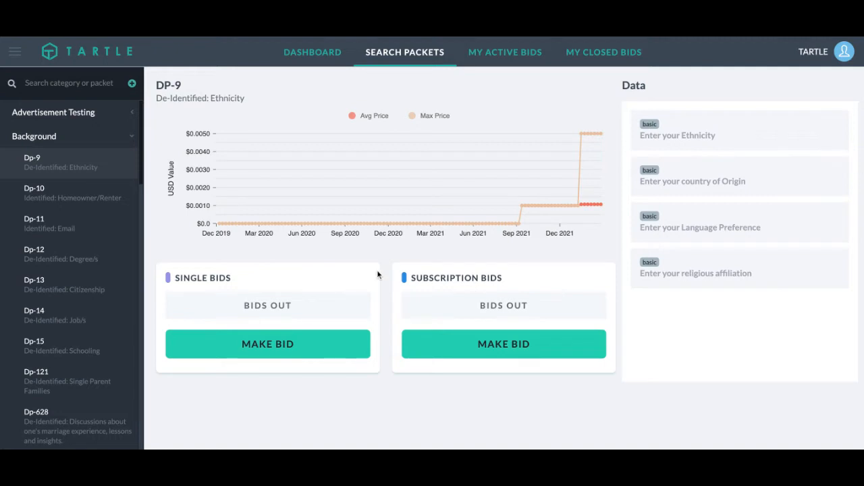
mouse_move(512, 276)
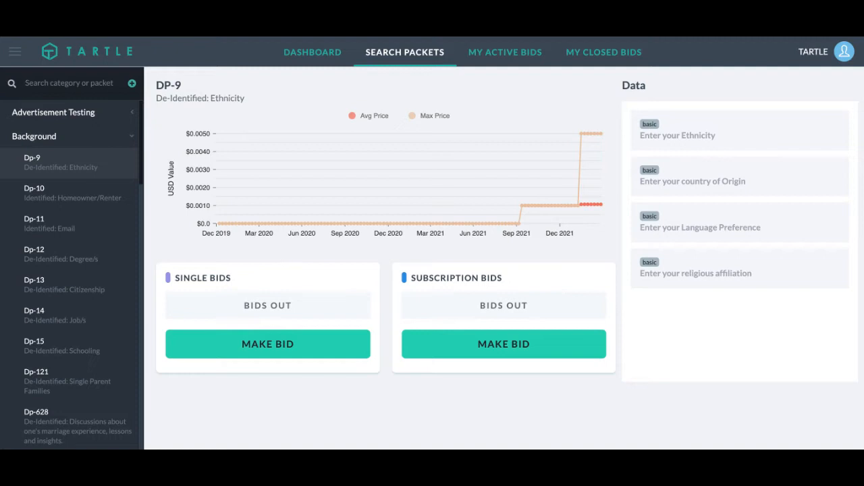
mouse_move(265, 266)
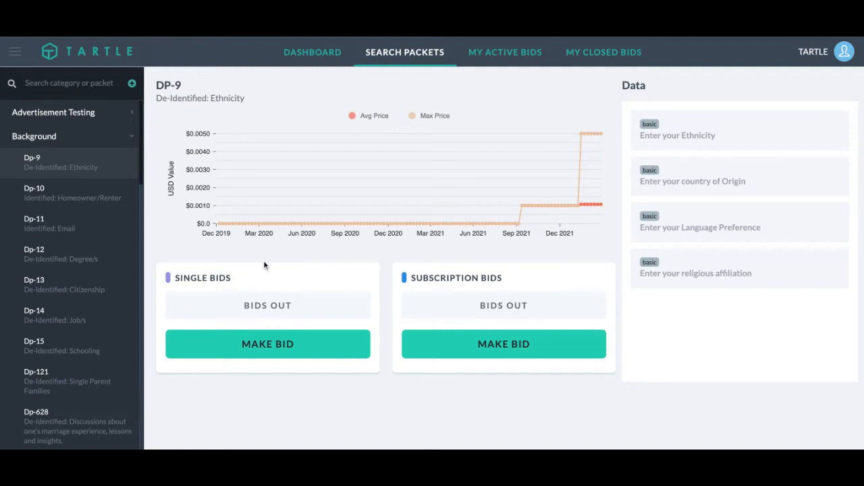
mouse_move(515, 275)
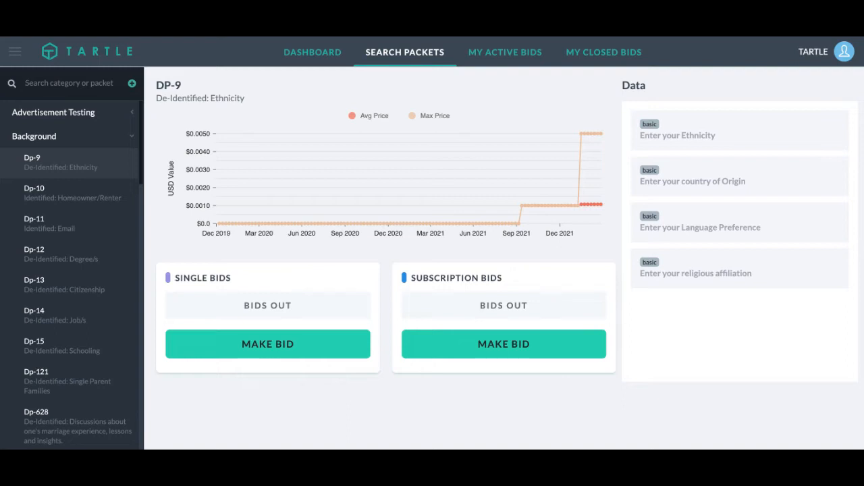
mouse_move(499, 299)
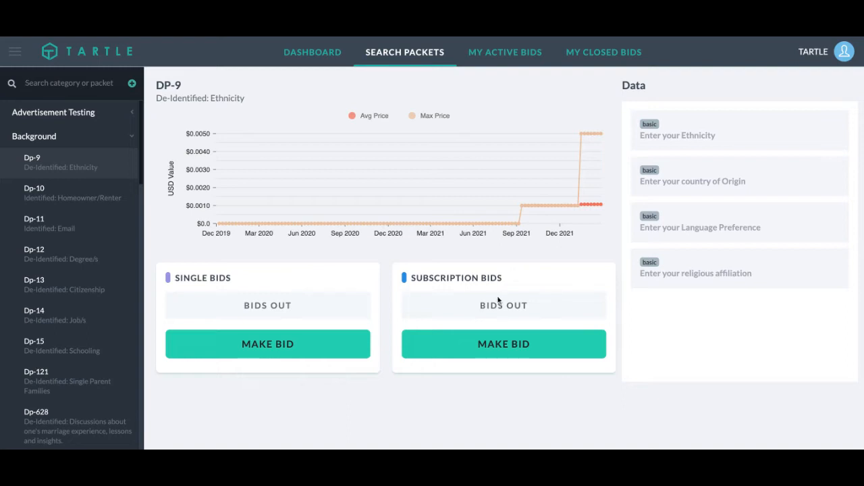
Step: Enter 5 packets at 1 USD in the DP-9 single bid, reviewing the advanced filters
click(268, 344)
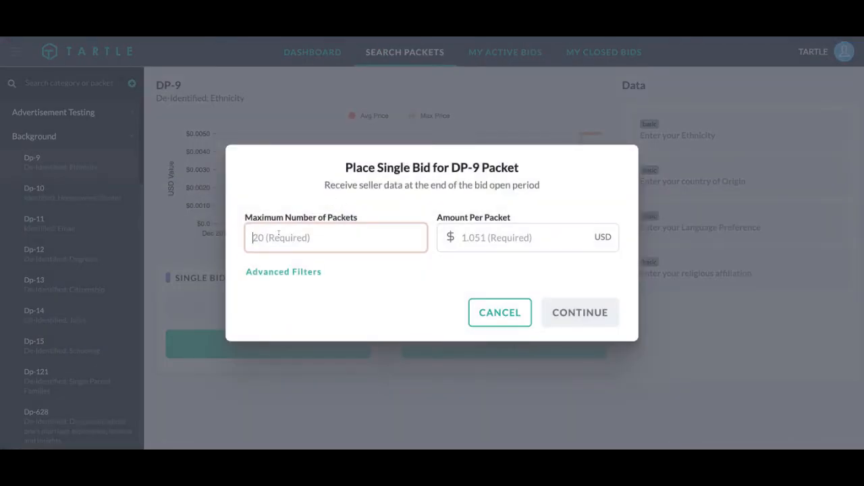
text(1)
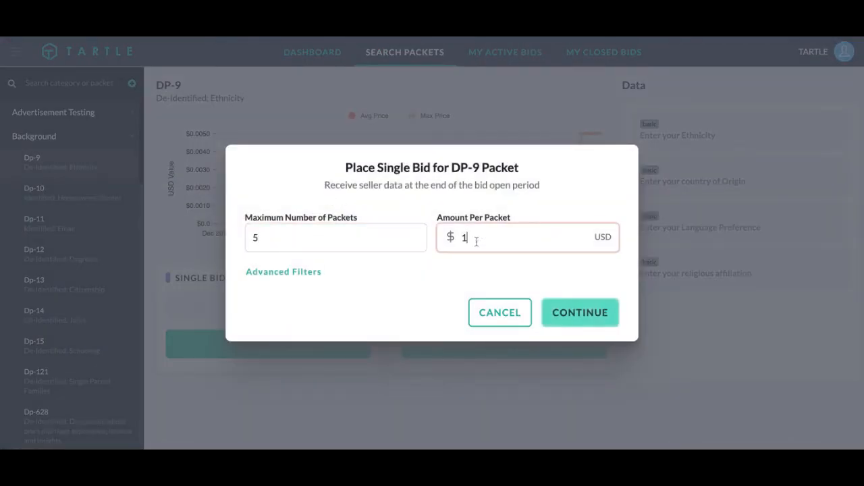
click(283, 272)
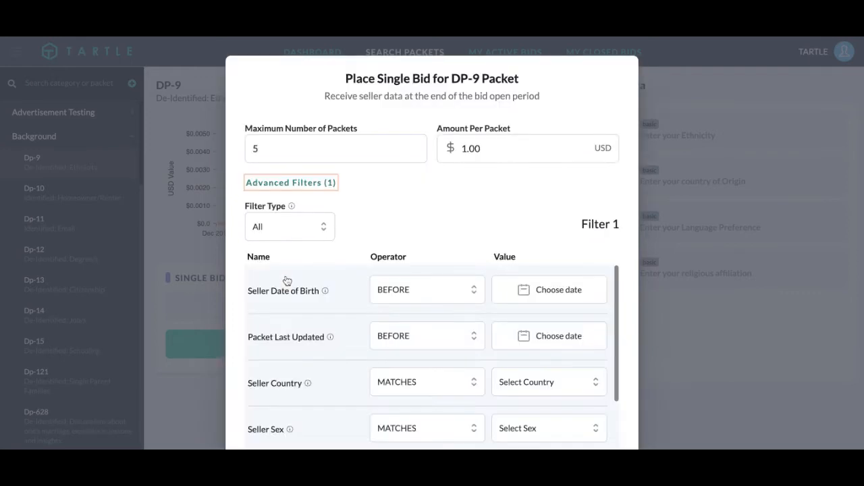
mouse_move(397, 237)
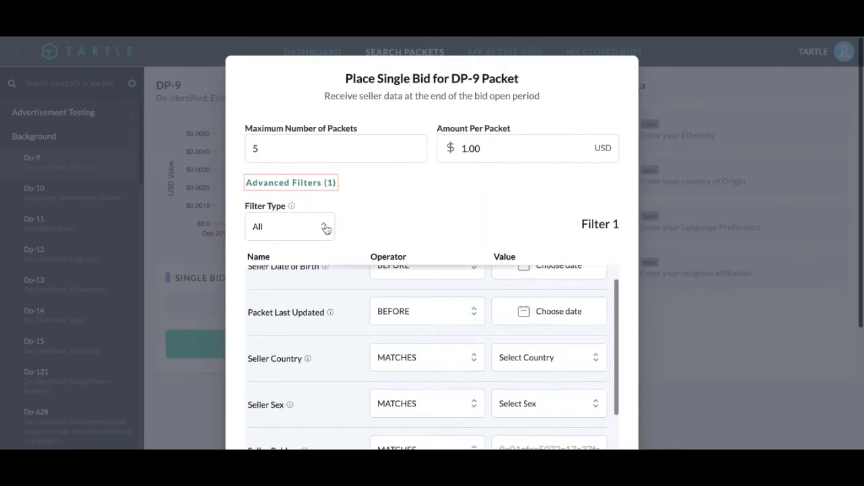
click(291, 182)
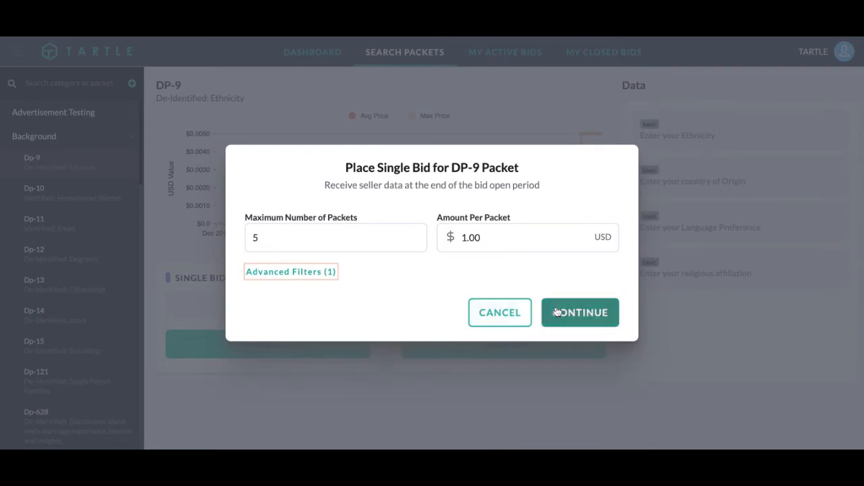
Step: Check the DP-9 bid's fee summary and $5.550 total, then cancel the bid
click(580, 313)
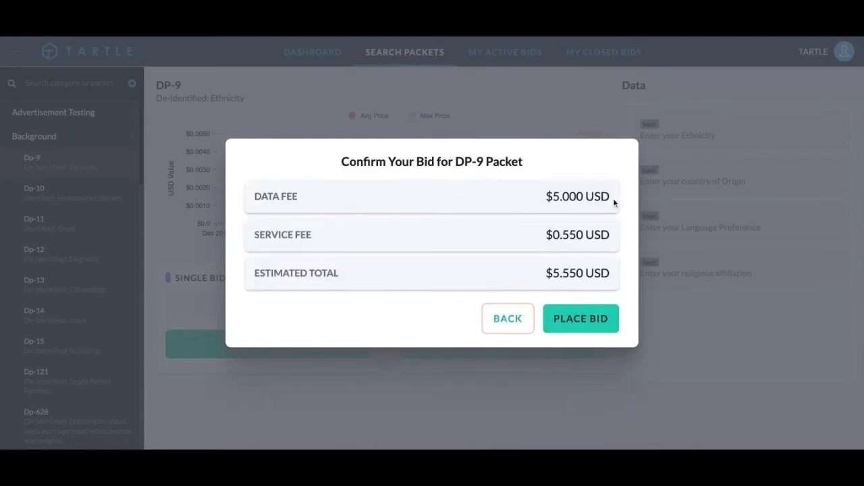
mouse_move(490, 214)
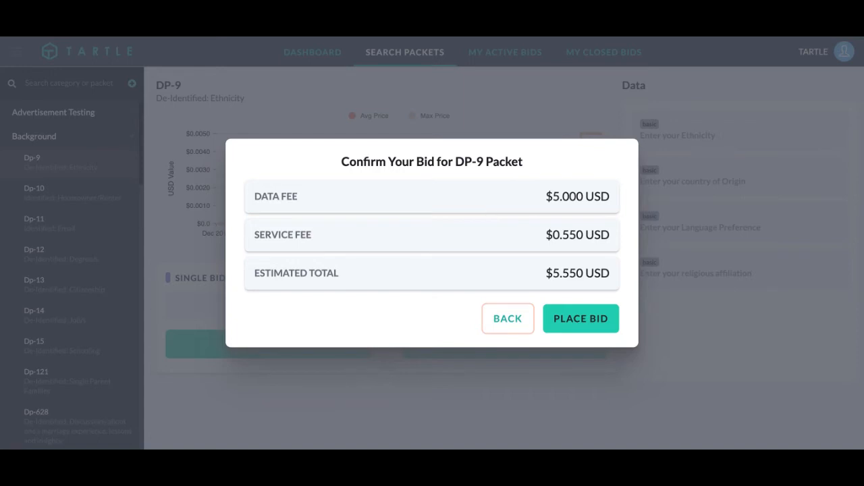
mouse_move(582, 254)
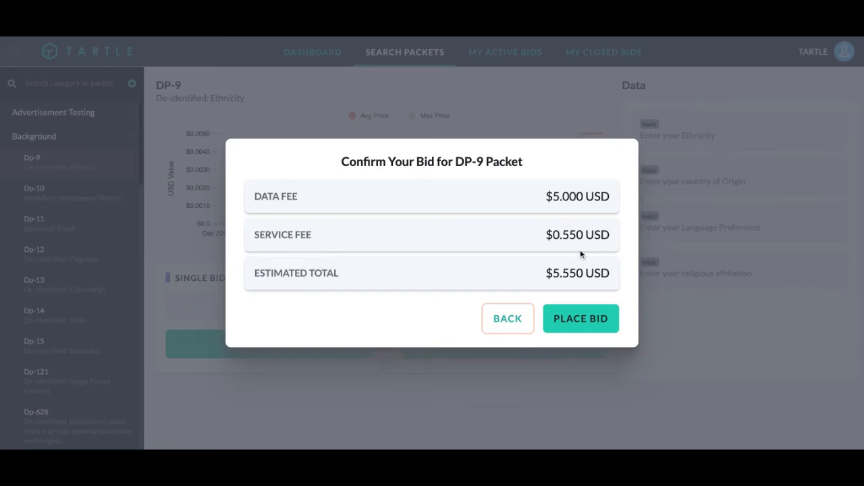
click(508, 318)
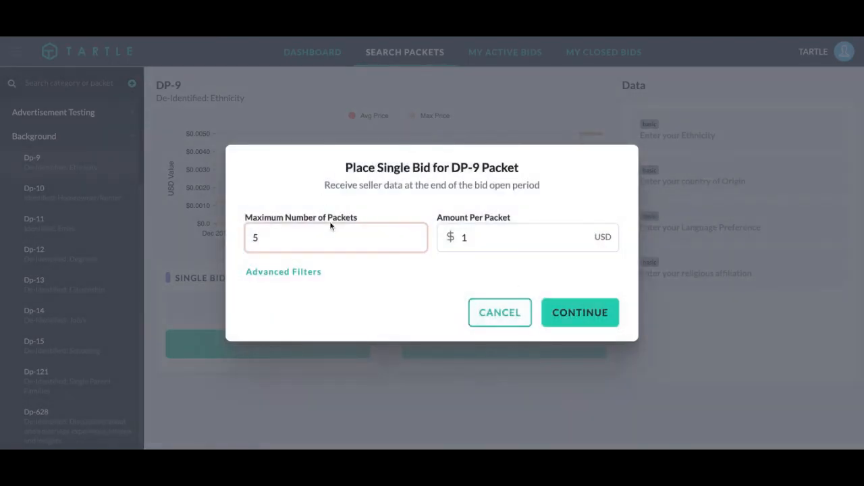
click(500, 313)
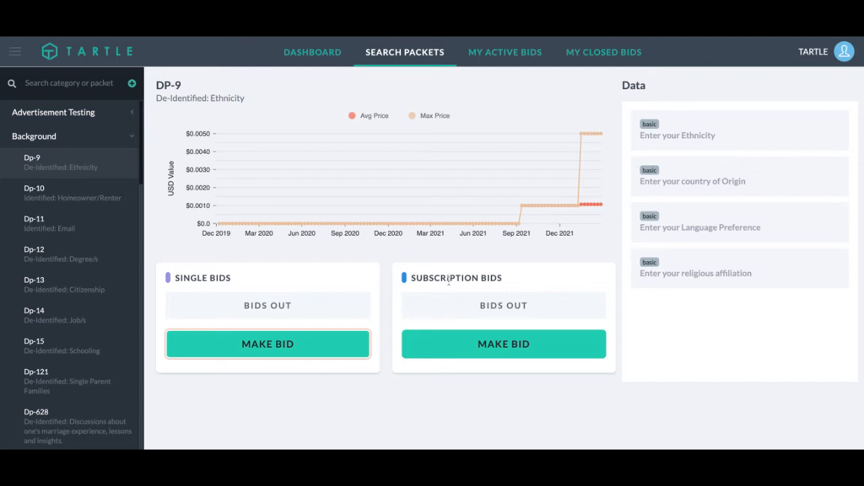
mouse_move(523, 347)
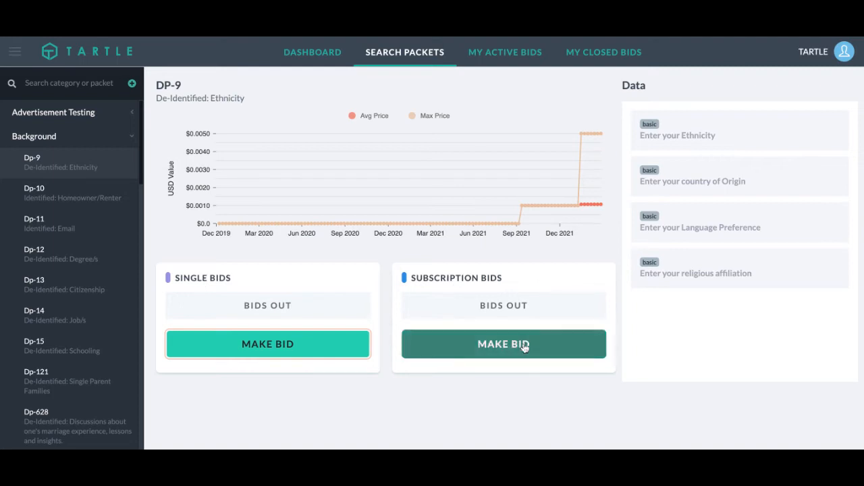
Step: Fill the DP-9 subscription bid with 5 packets and an April 30, 2022 end date
click(504, 345)
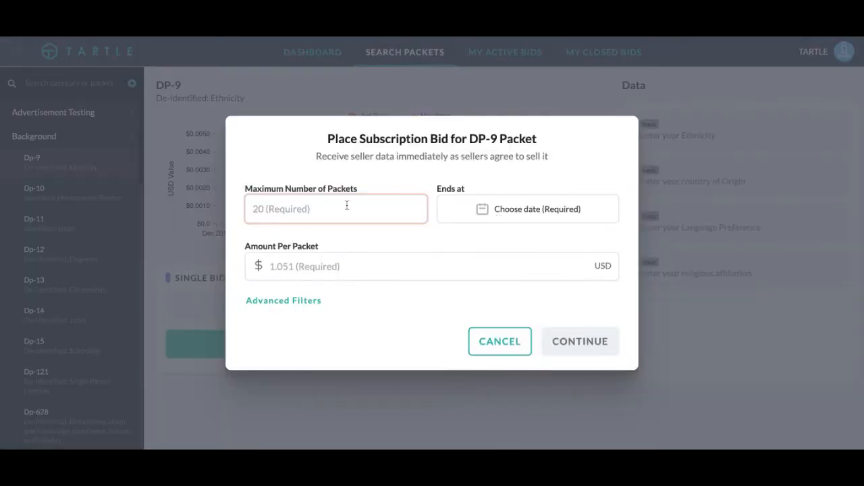
text(5)
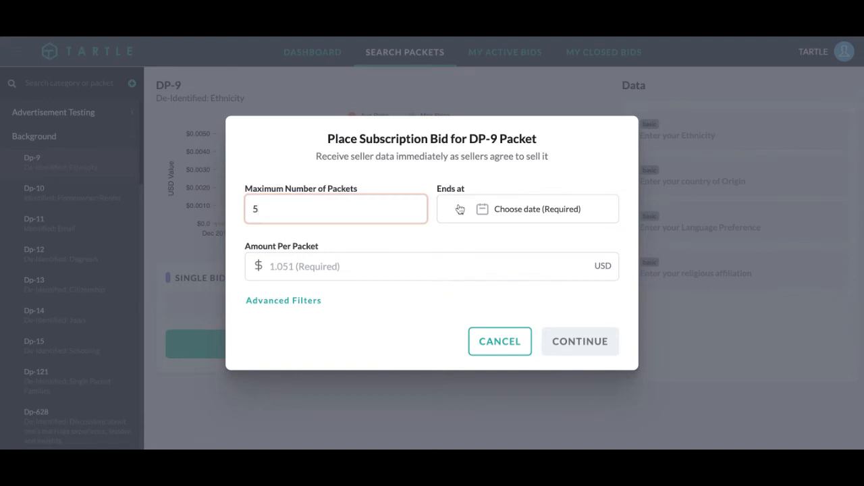
click(527, 208)
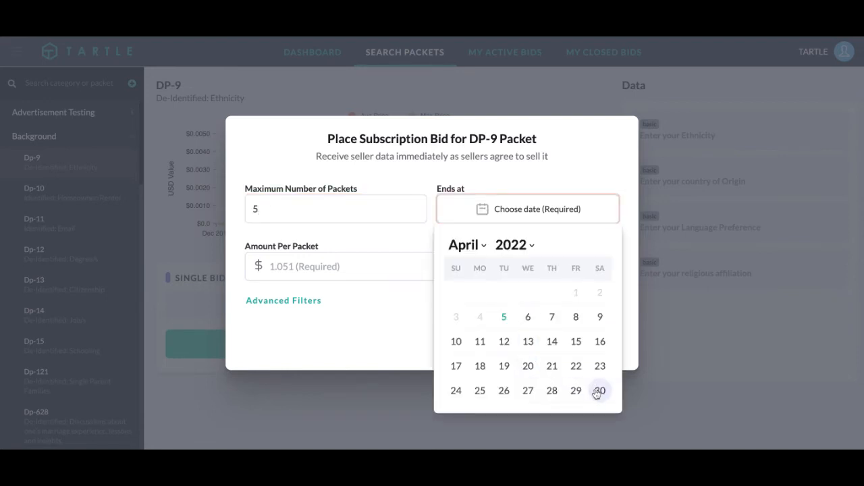
click(600, 391)
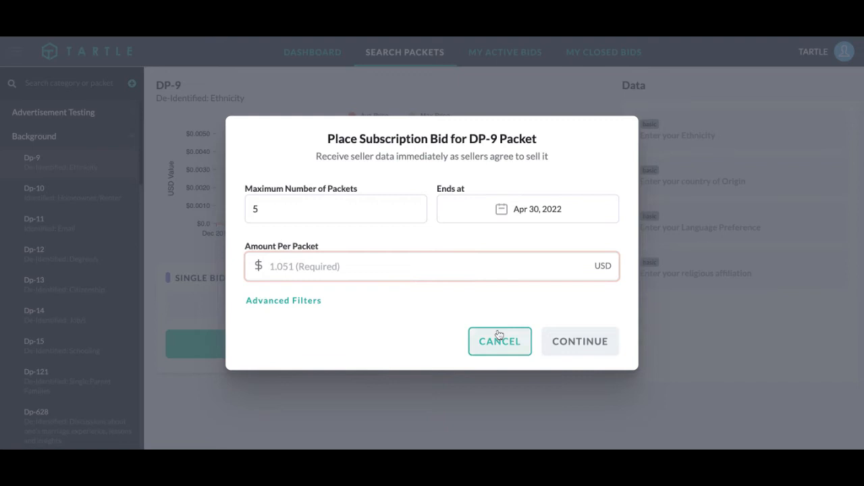
mouse_move(500, 341)
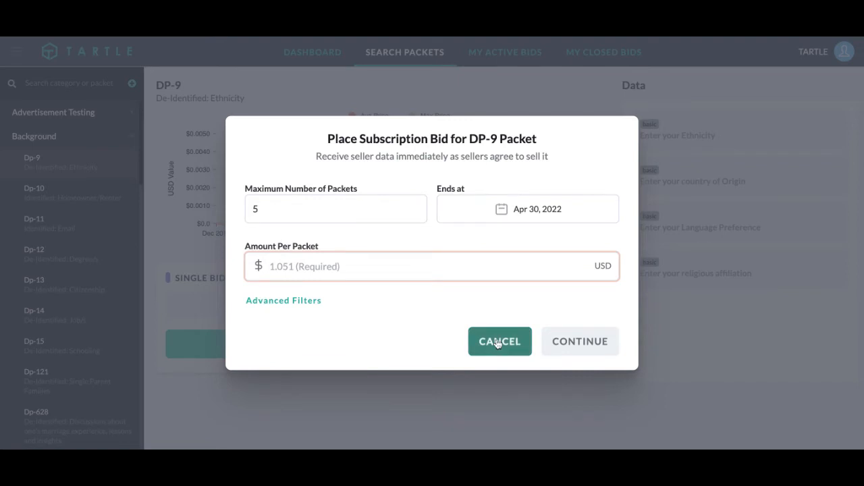
mouse_move(498, 343)
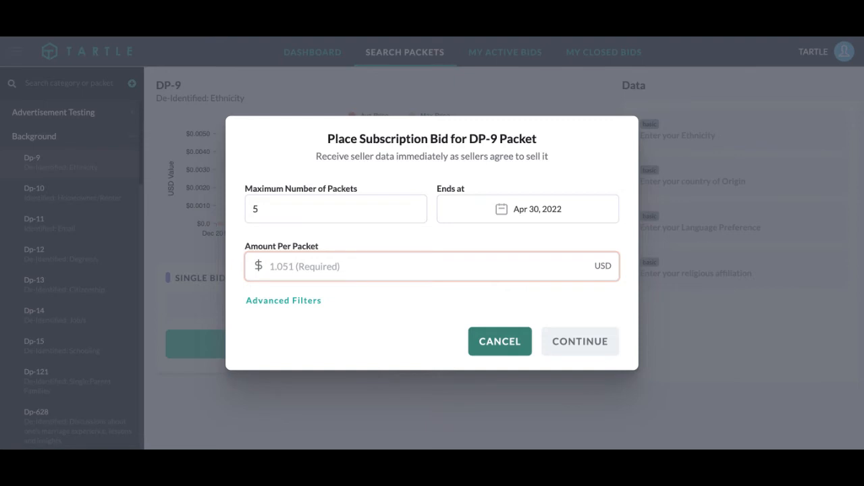
Step: Discard the unfinished DP-9 bid and show the Subscription Bids tab of My Active Bids
click(500, 341)
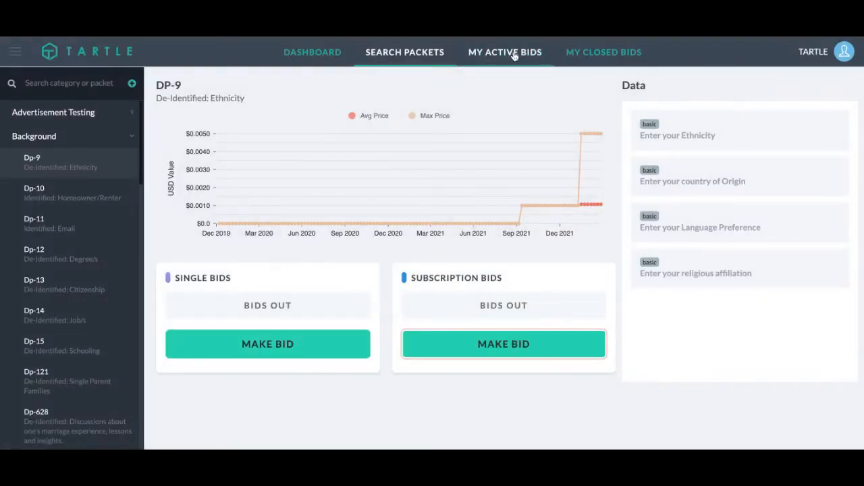
click(505, 52)
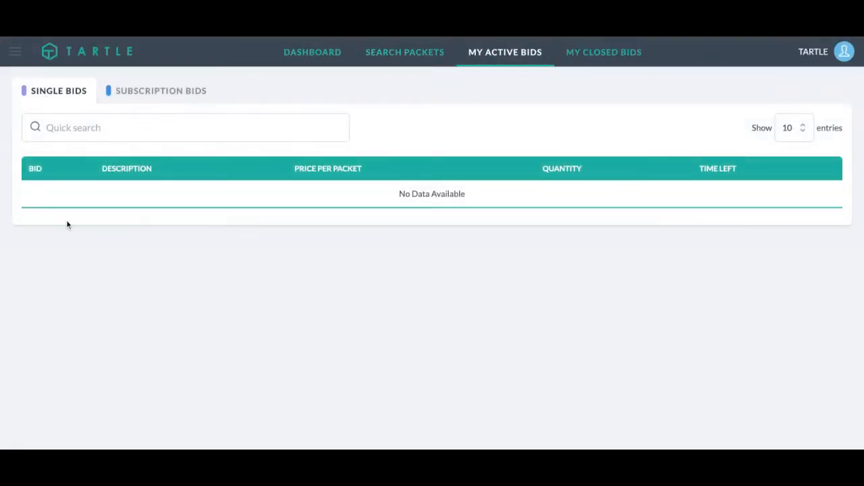
click(160, 90)
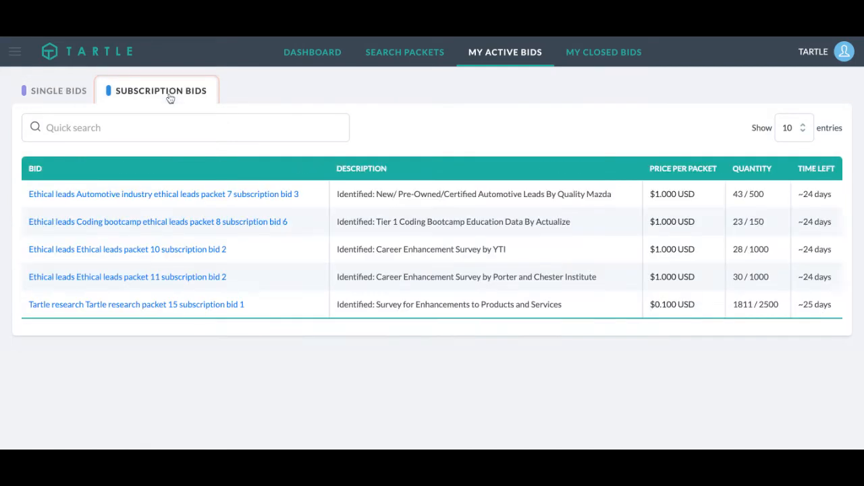
mouse_move(228, 198)
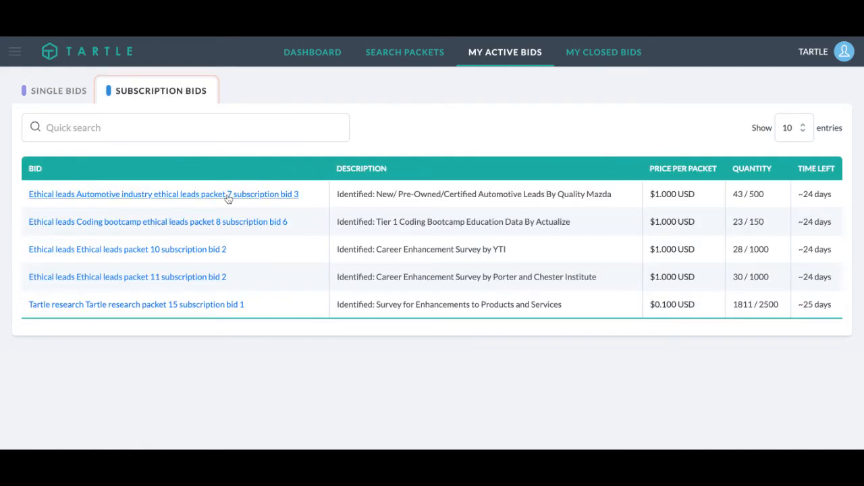
mouse_move(544, 179)
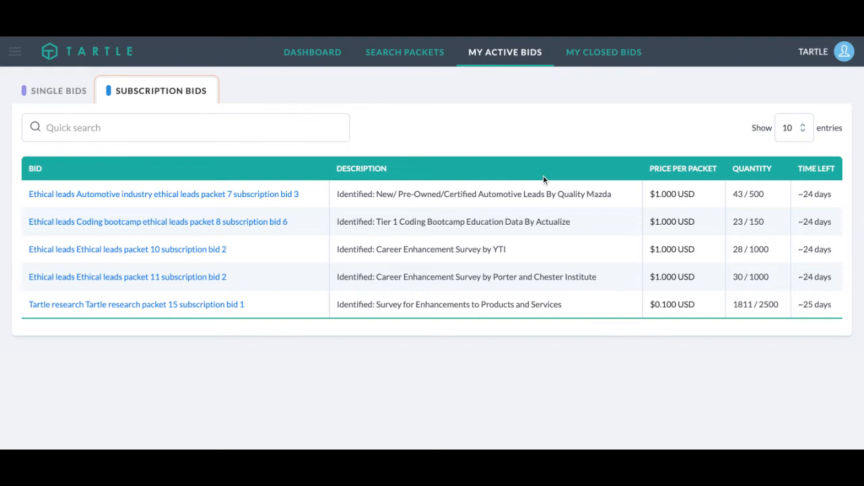
mouse_move(700, 200)
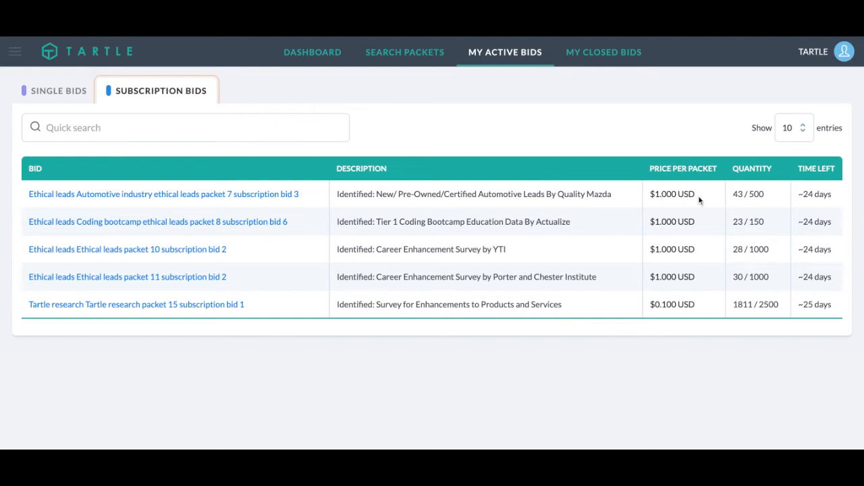
mouse_move(763, 196)
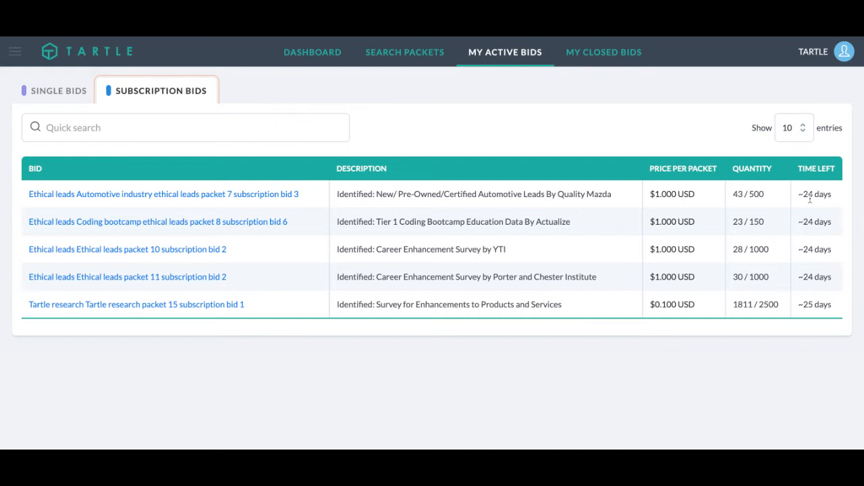
Step: Open Automotive packet 7 subscription bid 3 and scroll through its packet updates and questions
click(162, 194)
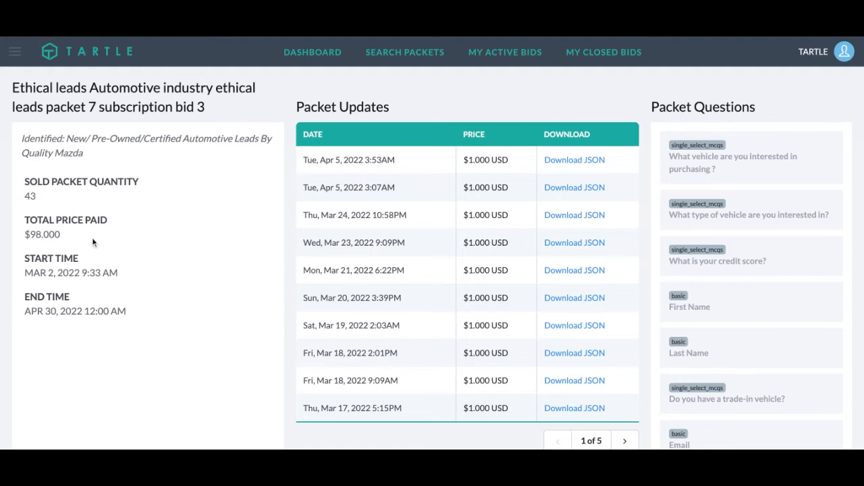
mouse_move(21, 271)
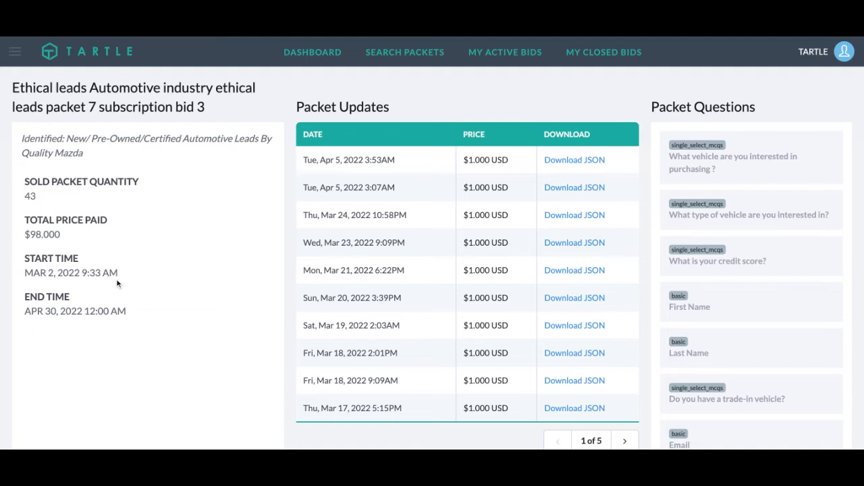
mouse_move(551, 208)
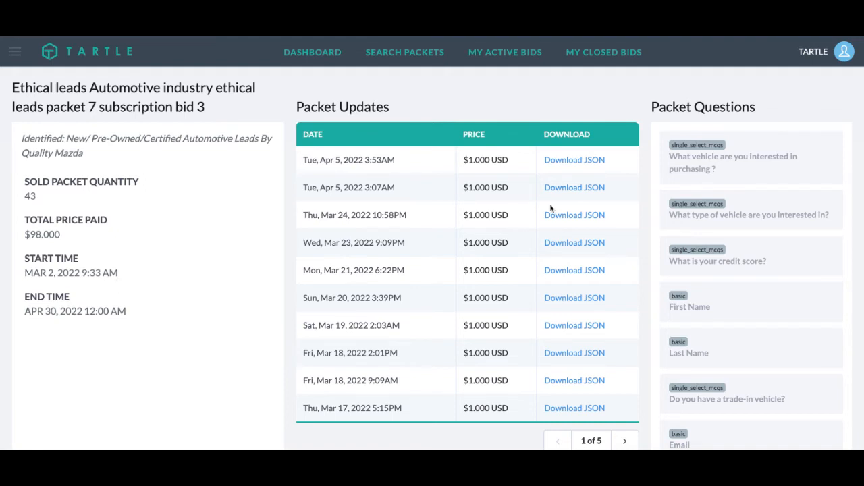
scroll(down, 3)
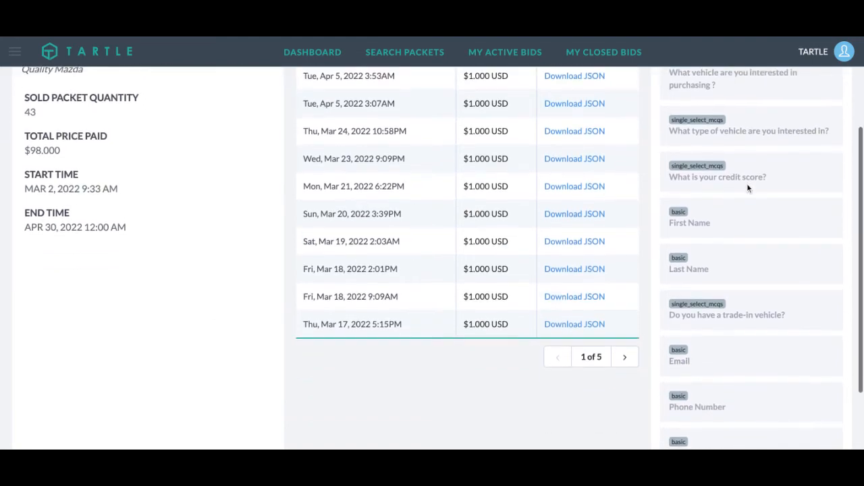
scroll(down, 3)
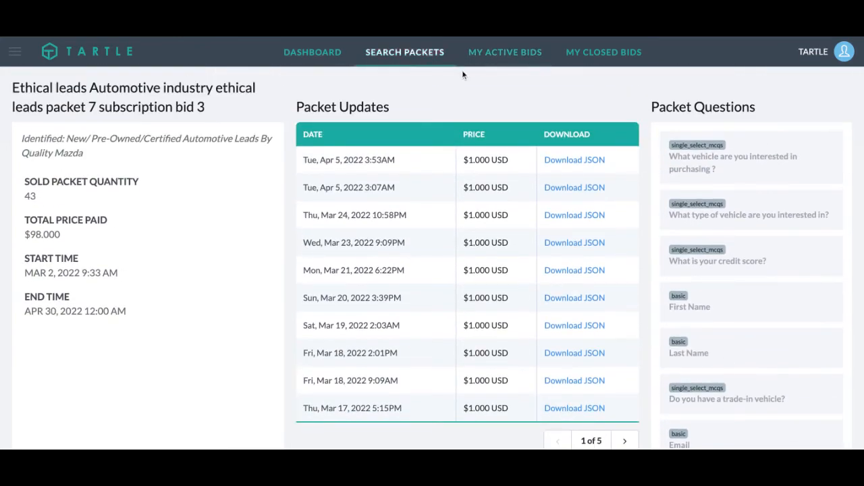
Step: From My Closed Bids, open Background packet 1 single bid 5 ($0.555 paid, Mar 21, 2022)
click(604, 52)
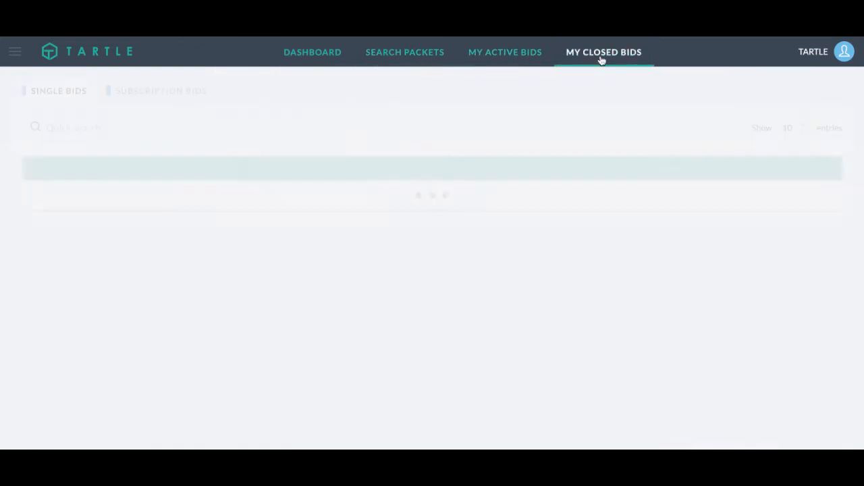
click(604, 52)
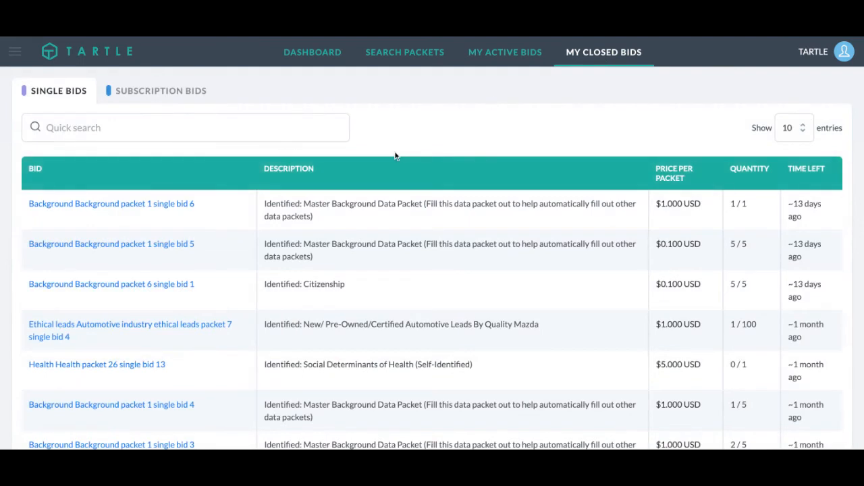
mouse_move(768, 232)
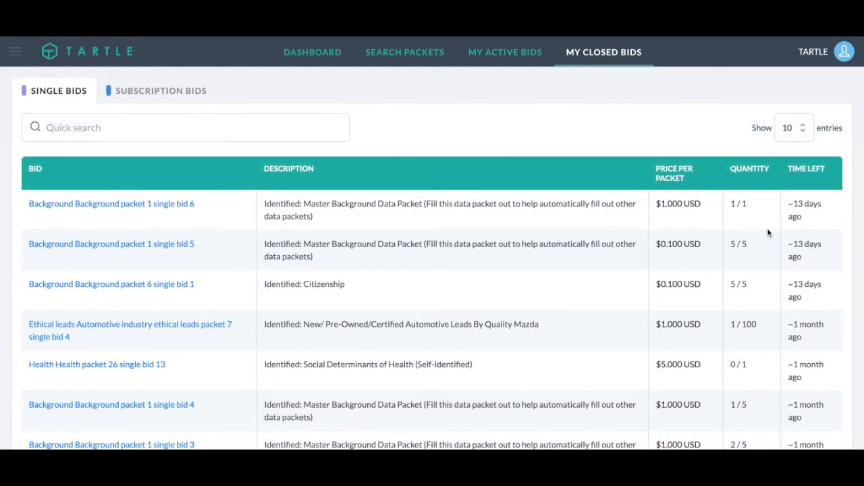
mouse_move(190, 207)
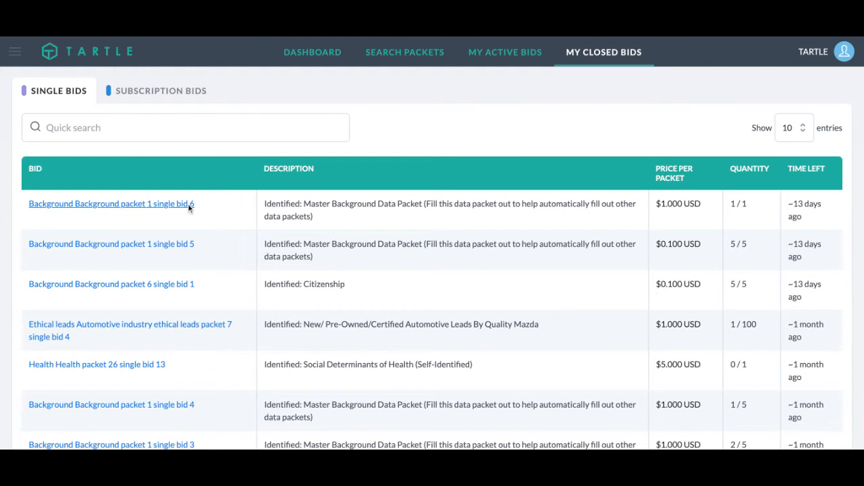
click(110, 203)
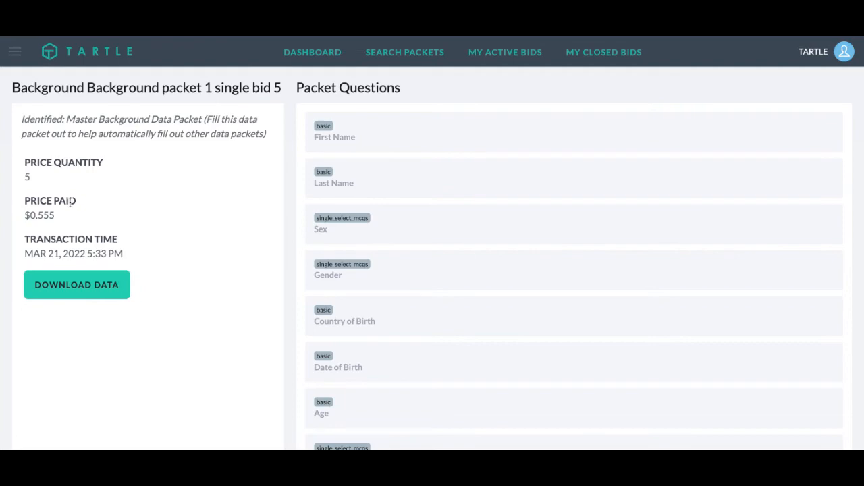
mouse_move(323, 38)
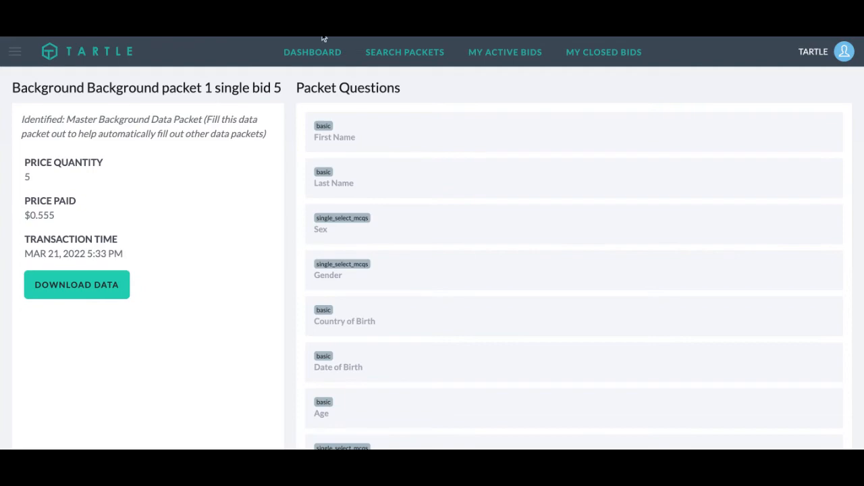
Step: Open closed subscription bid Ethical leads packet 11 from the closed Subscription Bids tab
click(604, 52)
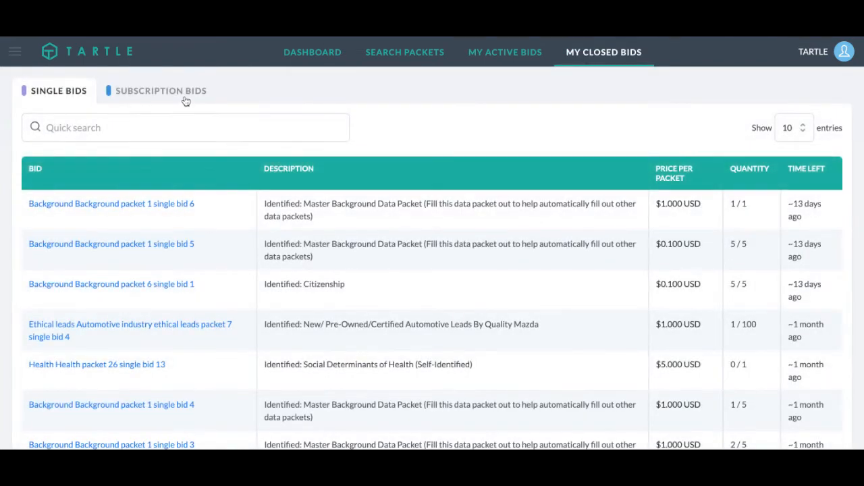
click(161, 91)
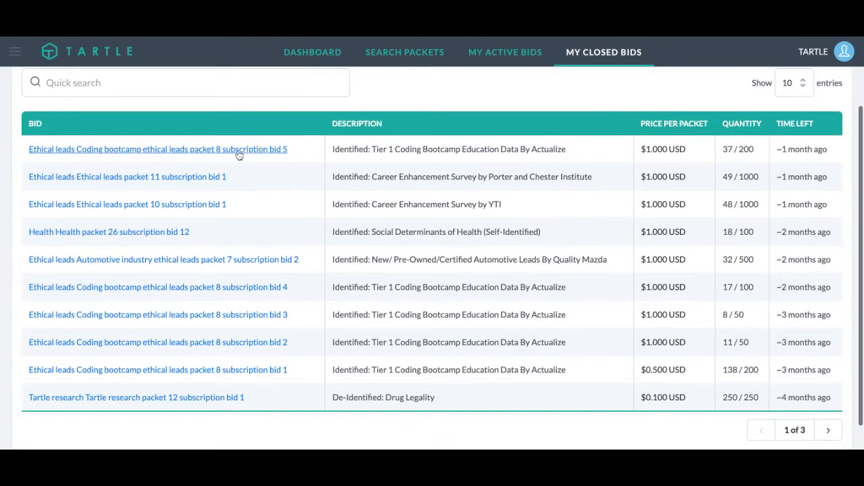
click(157, 149)
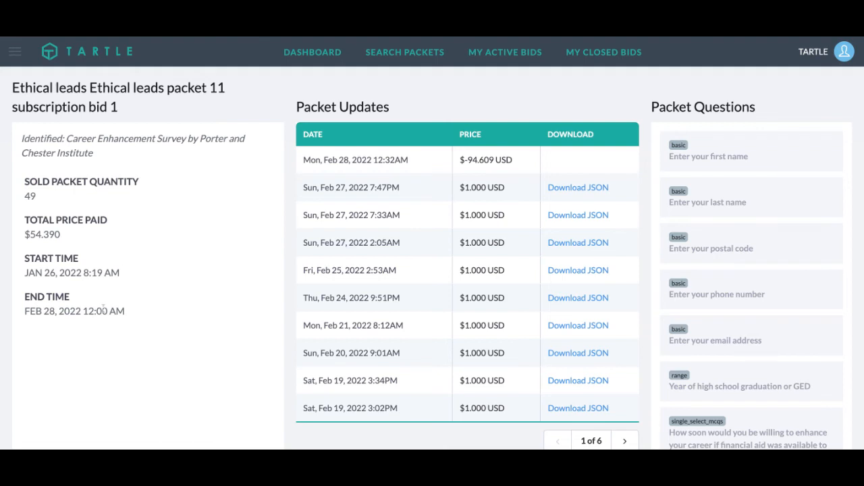
mouse_move(808, 75)
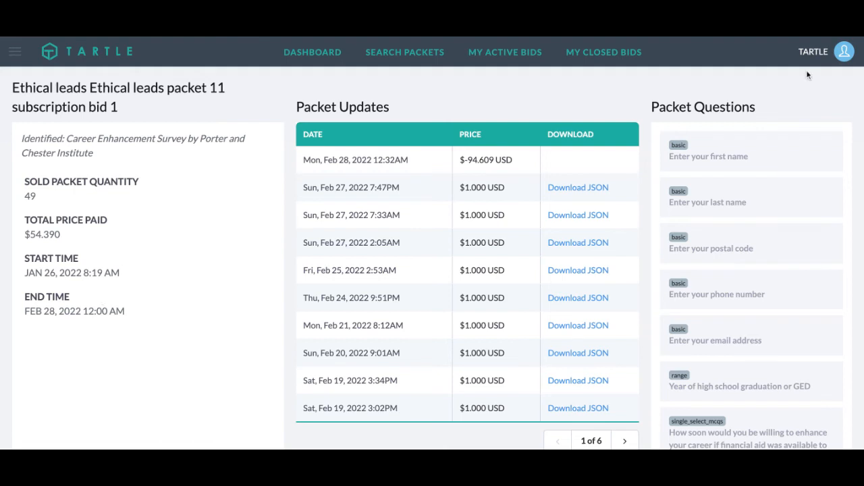
Step: Open the profile avatar menu to reach the Wallet
click(843, 54)
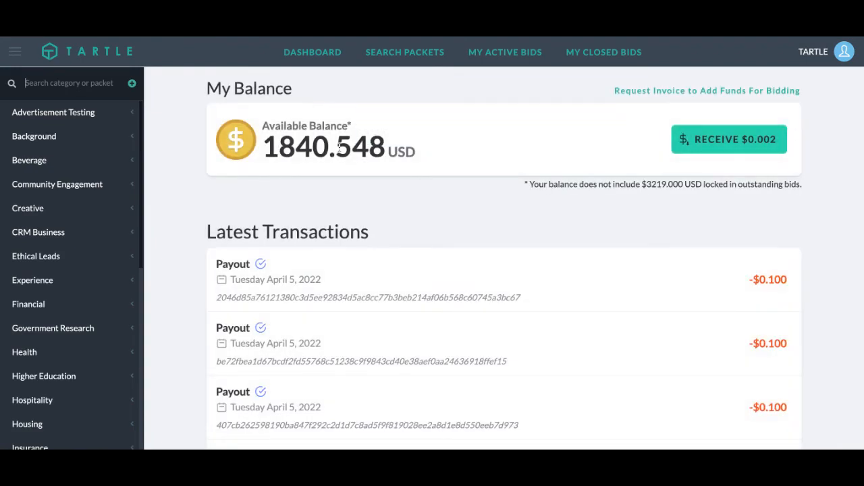
mouse_move(508, 171)
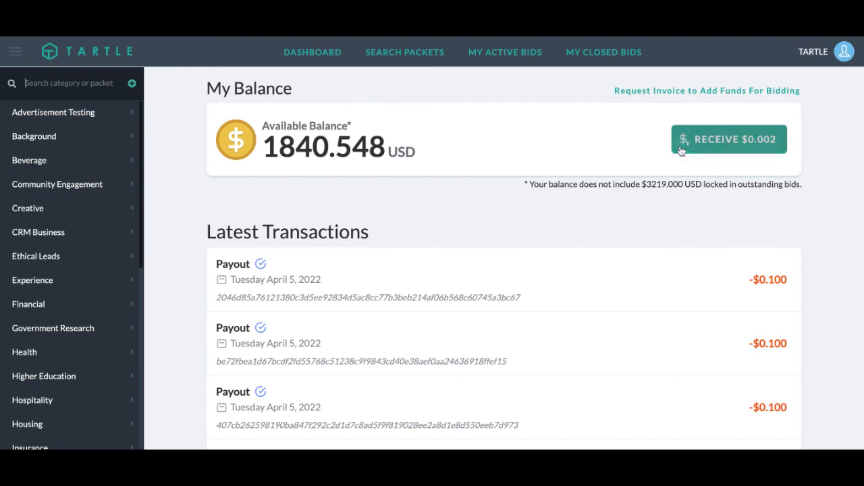
mouse_move(662, 91)
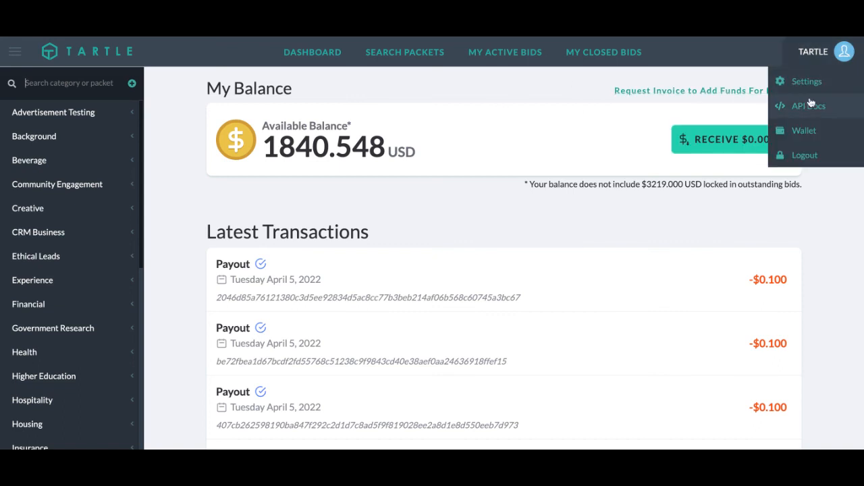
Step: Open the Buyer API docs and scroll through bids, categories, packets and statistics endpoints to Wallet
click(806, 105)
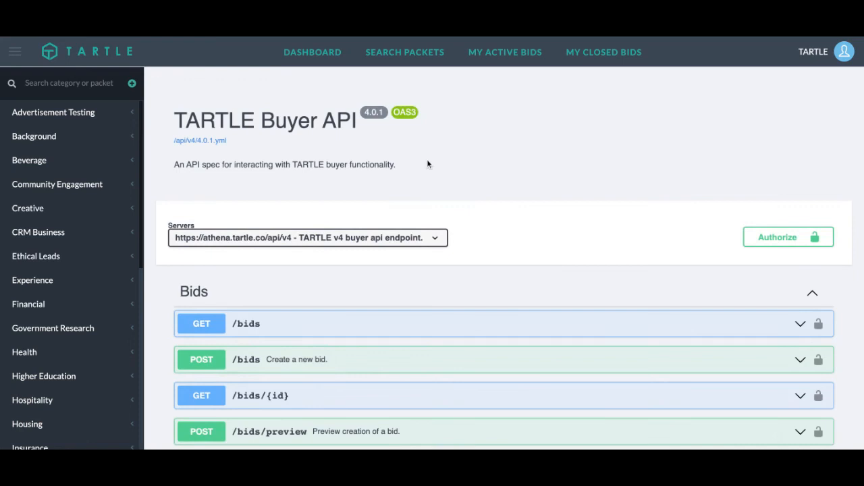
scroll(down, 3)
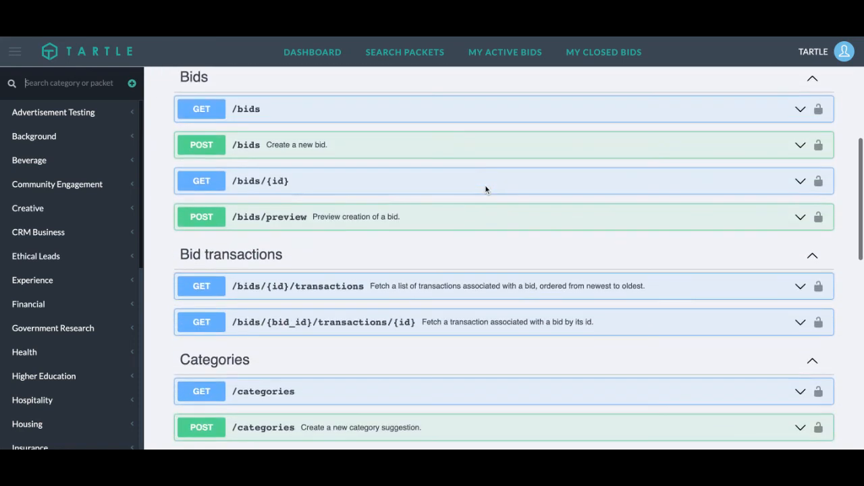
scroll(down, 3)
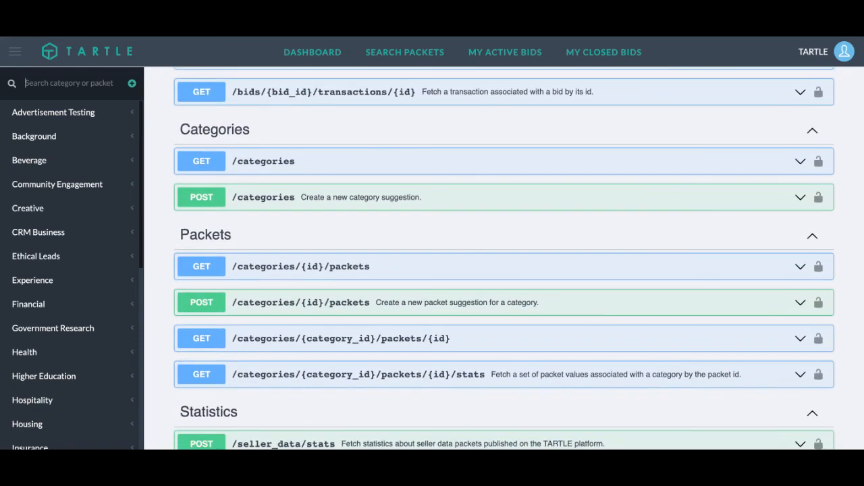
scroll(down, 3)
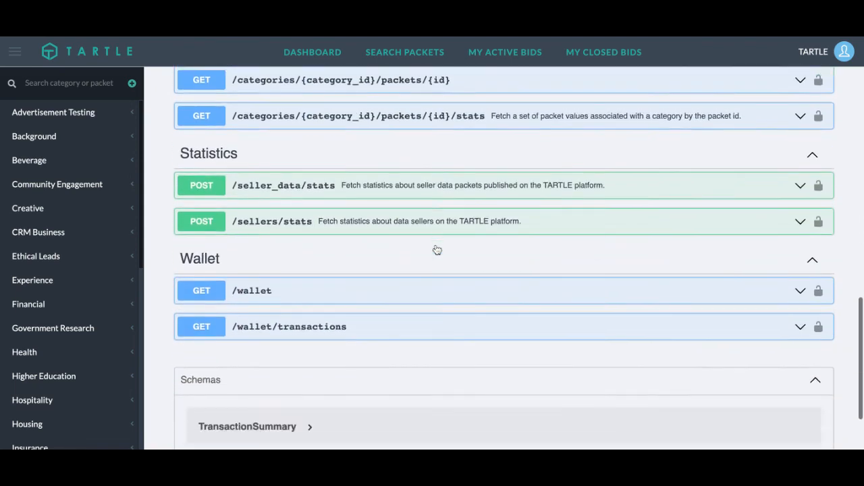